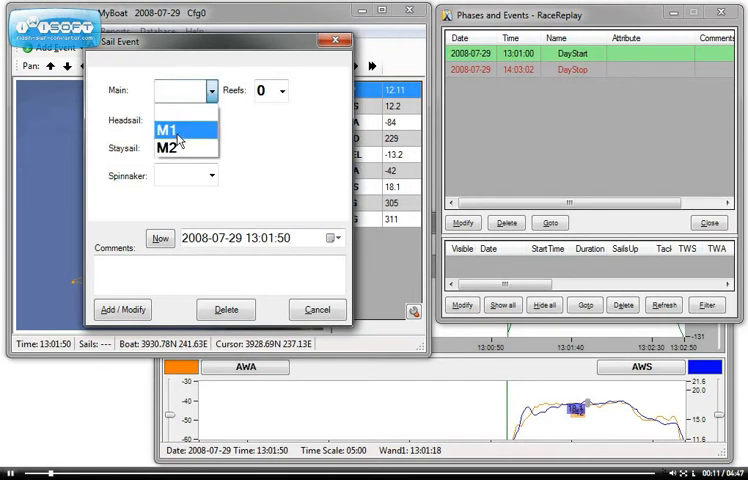
# Log a SailsUp event at 13:01:50 with main M1 and headsail J1.
pyautogui.click(170, 129)
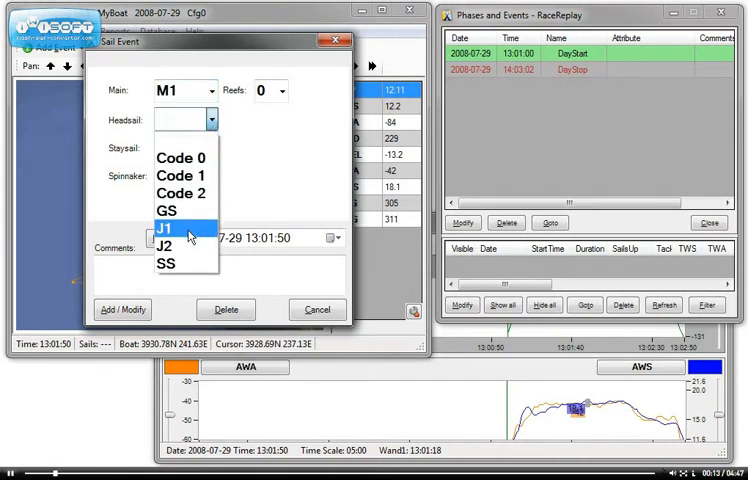
pyautogui.click(185, 228)
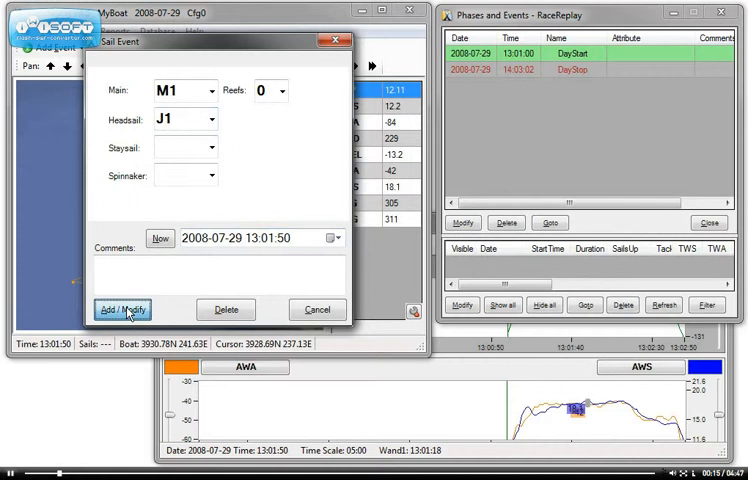
pyautogui.click(122, 309)
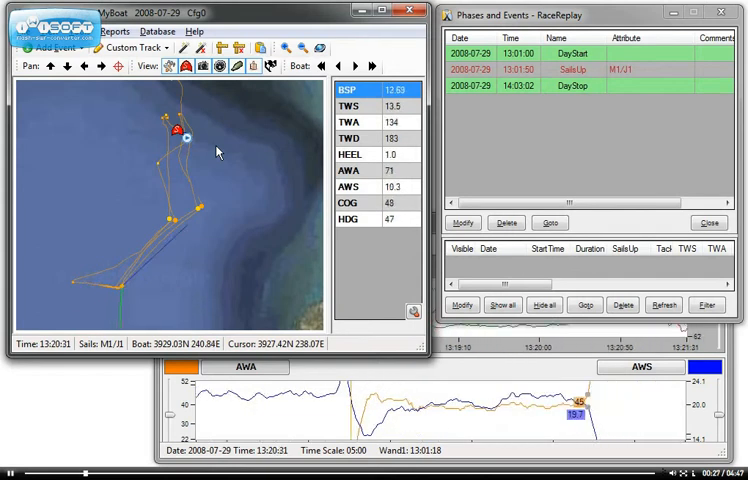
# Add SailsUp events M1/A1 at 13:20:41 and M1/J1 at 13:32:11.
pyautogui.click(54, 47)
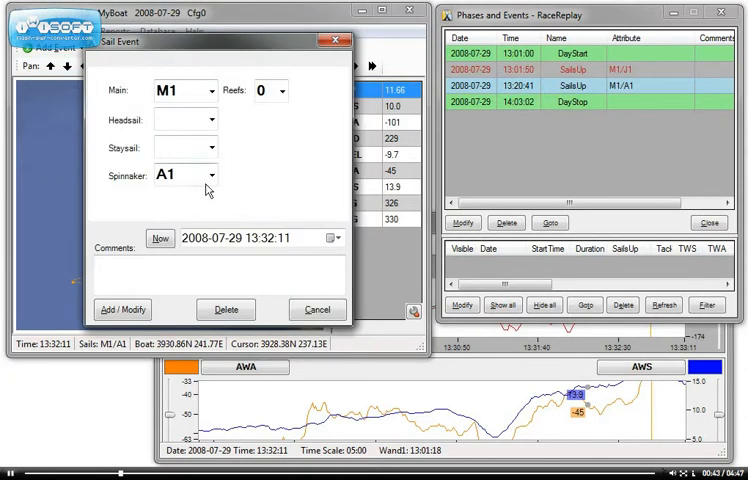
pyautogui.click(210, 119)
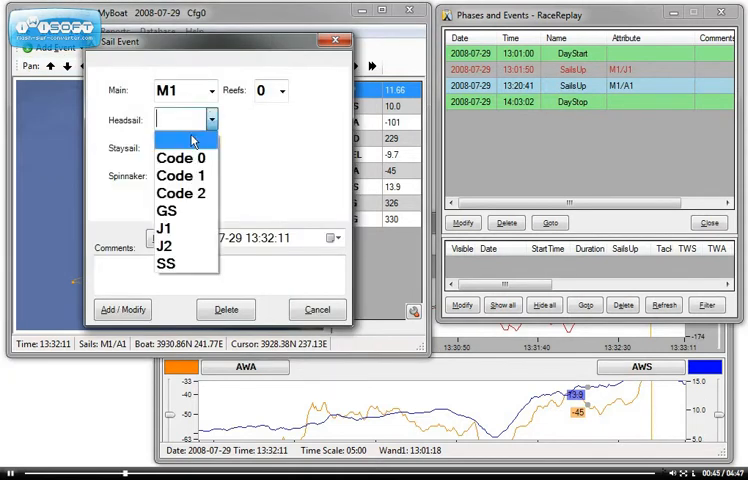
pyautogui.click(162, 228)
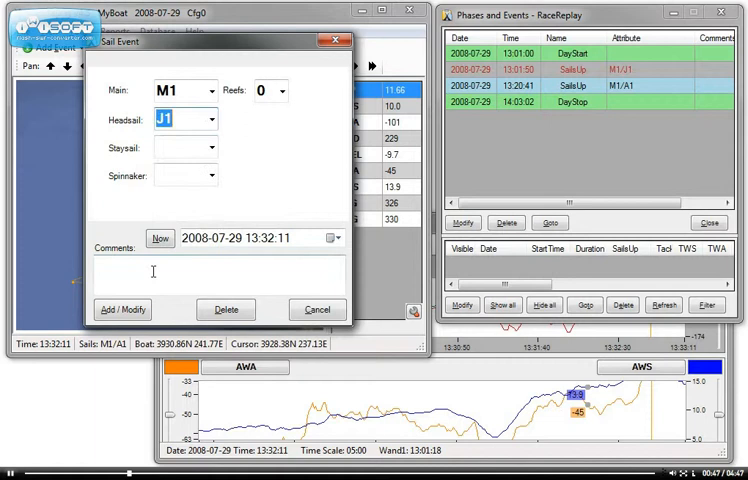
pyautogui.click(122, 309)
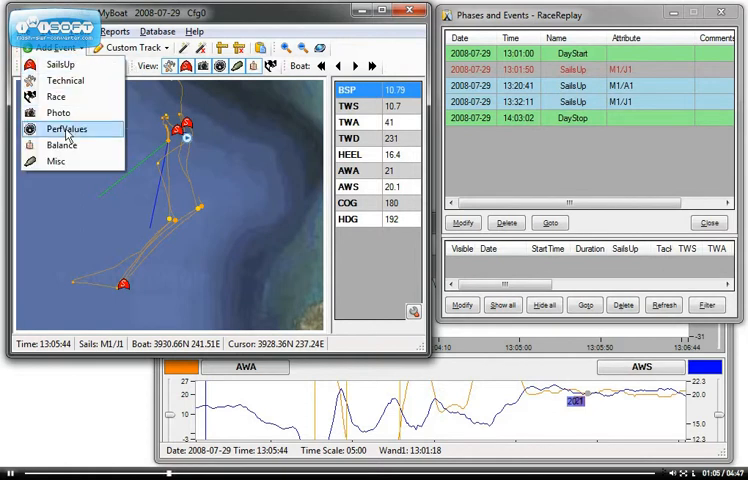
# Log a PerfValues event at 13:05:44 with SeaState set to 0.
pyautogui.click(67, 129)
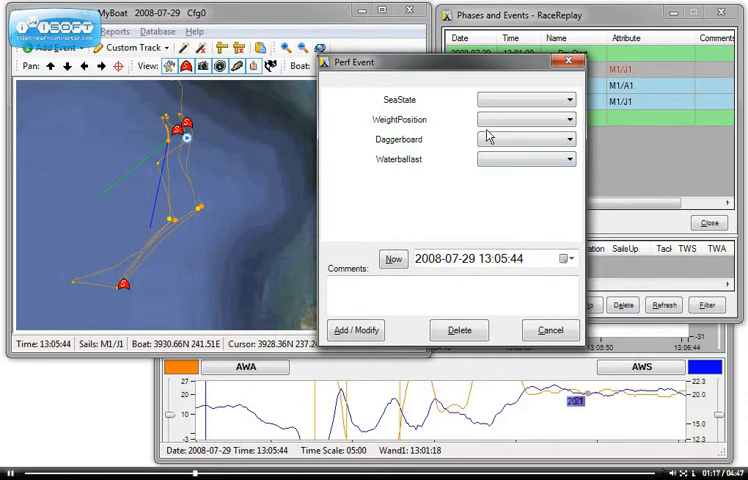
pyautogui.click(568, 99)
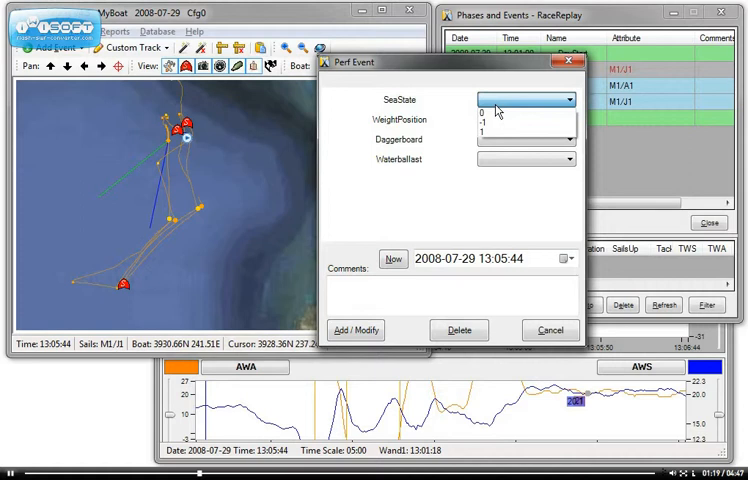
pyautogui.click(483, 110)
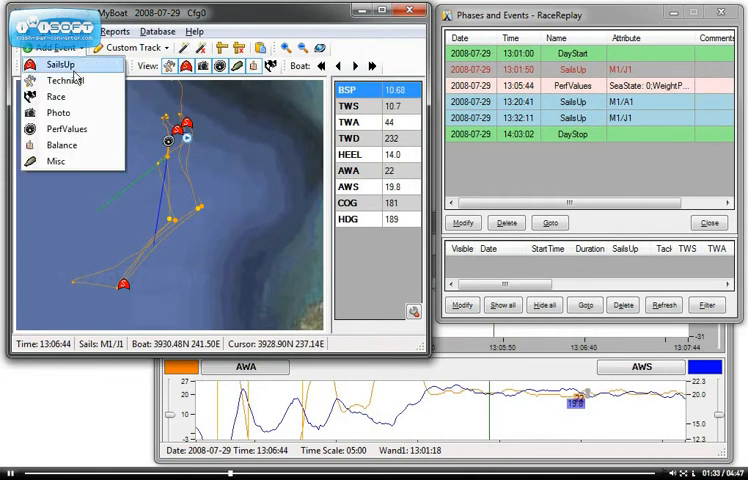
# Log an Electronics technical problem at 13:06:44: battery ran out for the on-deck screen.
pyautogui.click(63, 80)
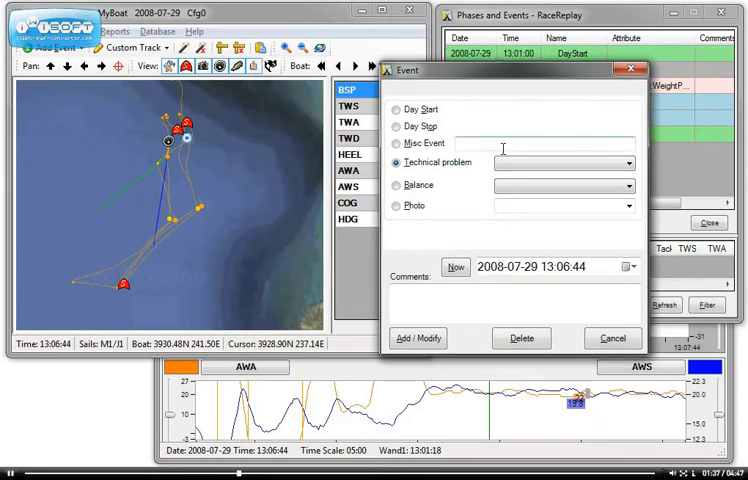
pyautogui.click(628, 163)
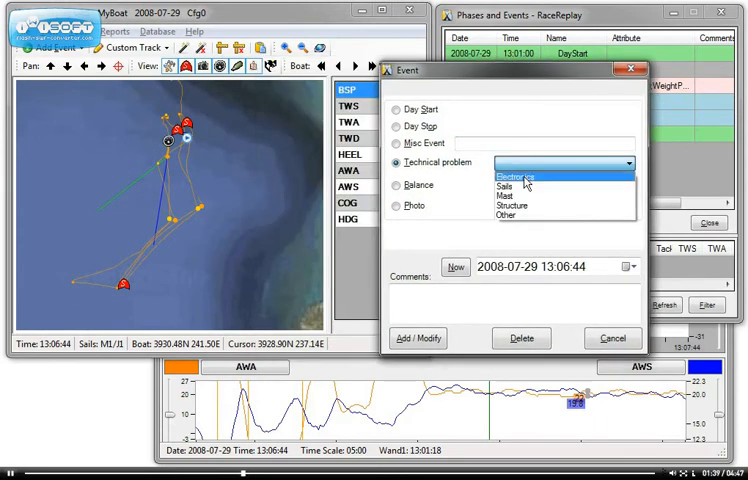
pyautogui.click(519, 177)
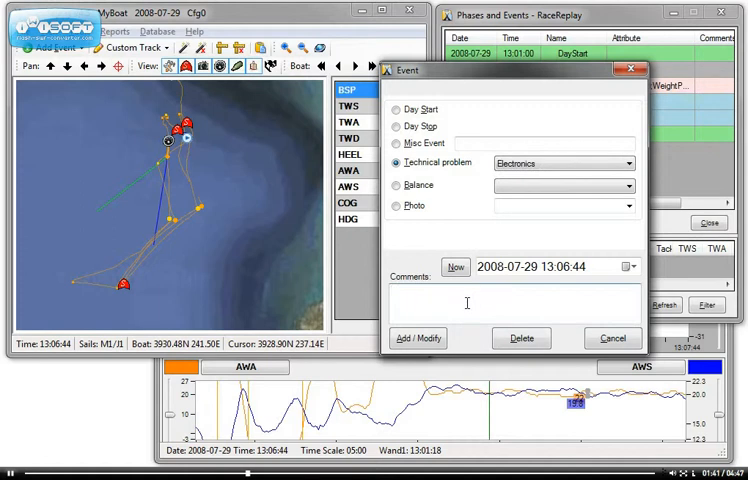
pyautogui.write('Ran')
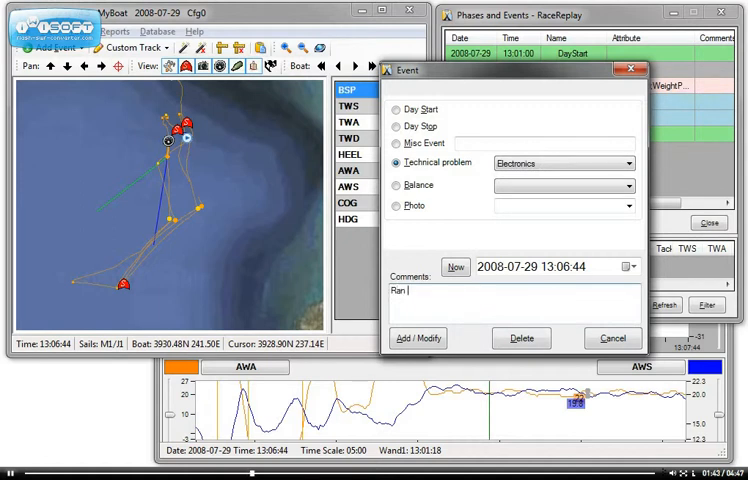
pyautogui.write('out of')
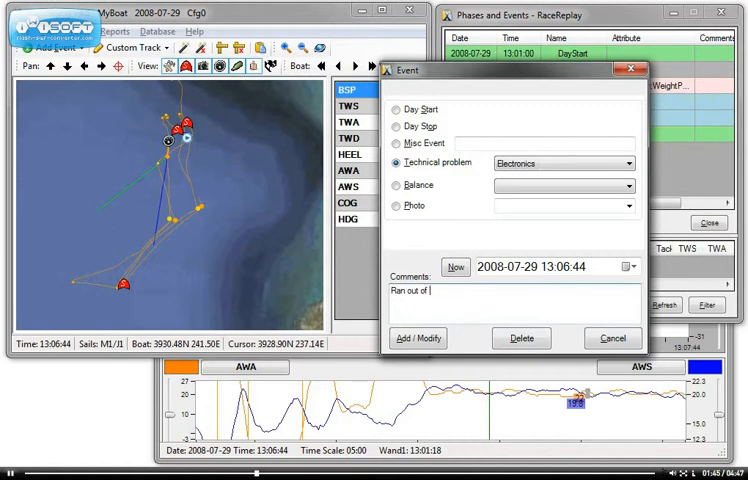
pyautogui.write('battery')
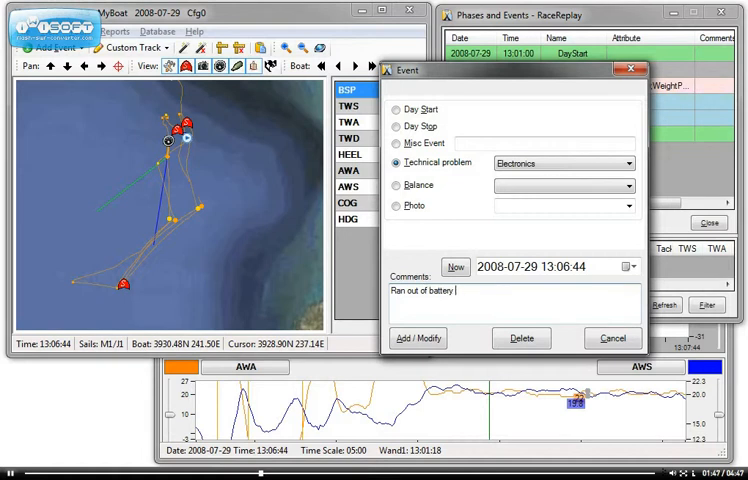
pyautogui.write('for one')
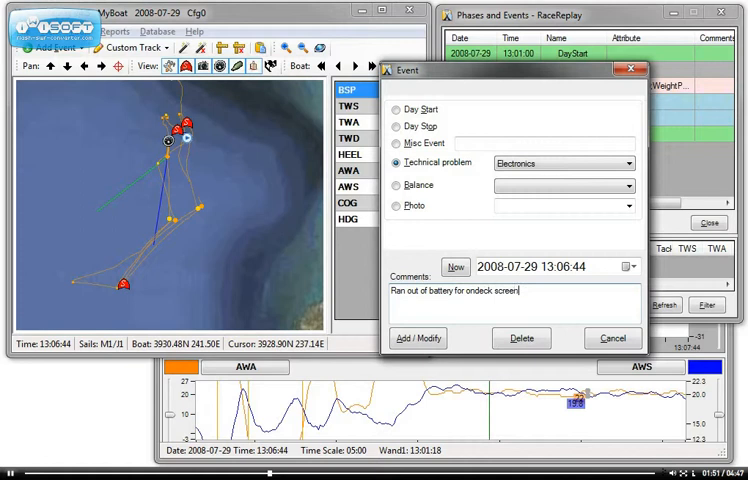
pyautogui.click(417, 338)
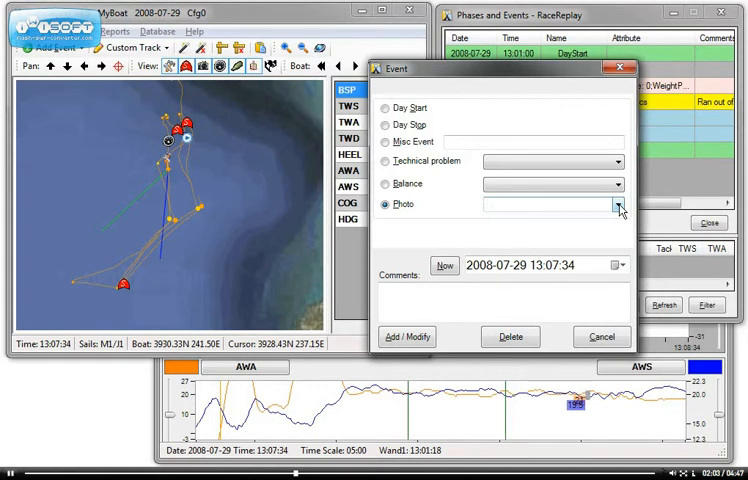
# Log a Mainsail PhotoEvent at 13:07:34 commented 'needs more luff curve'.
pyautogui.click(617, 205)
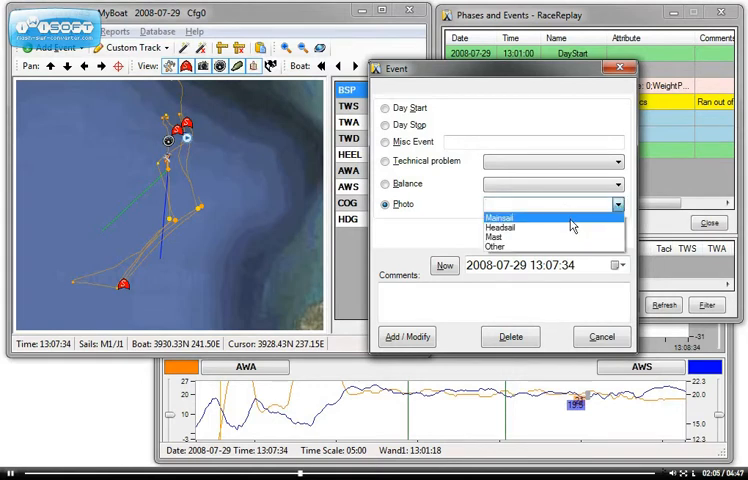
pyautogui.click(502, 216)
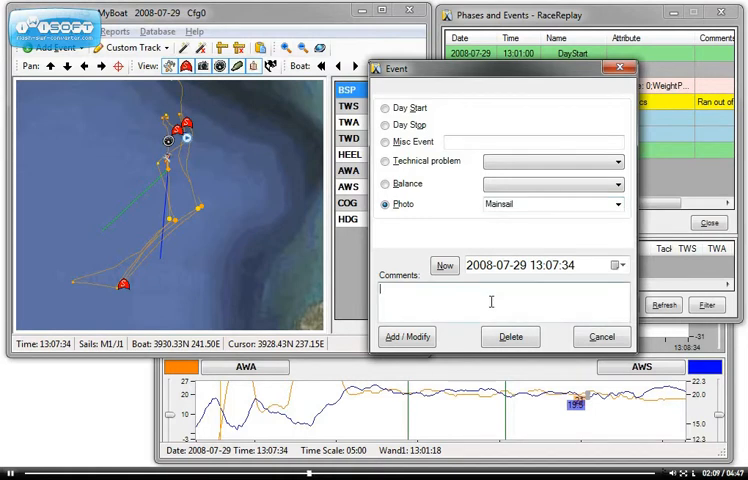
pyautogui.write('needs more luff curve')
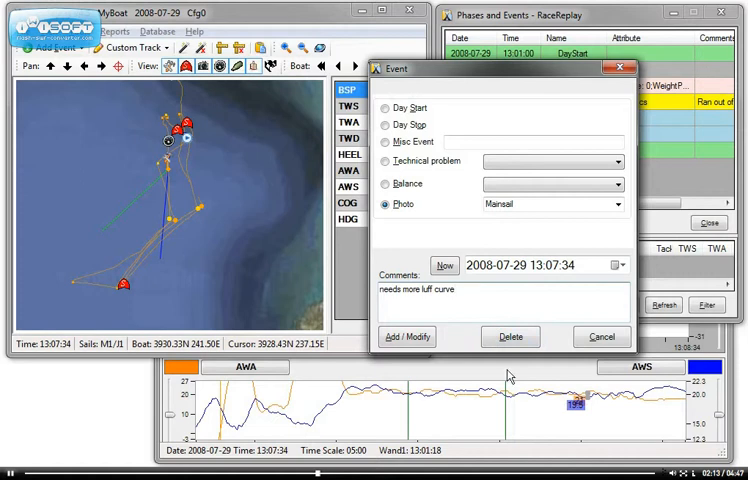
pyautogui.click(406, 336)
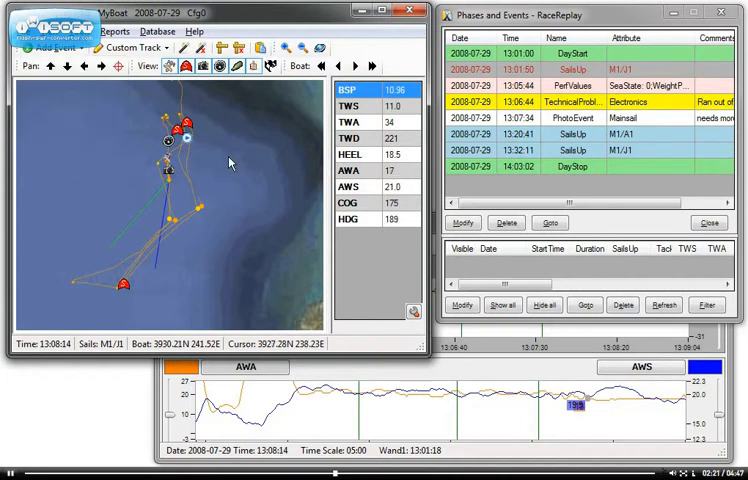
# Log a GoodBalance event at 13:08:34 with the comment 'going fast'.
pyautogui.click(55, 48)
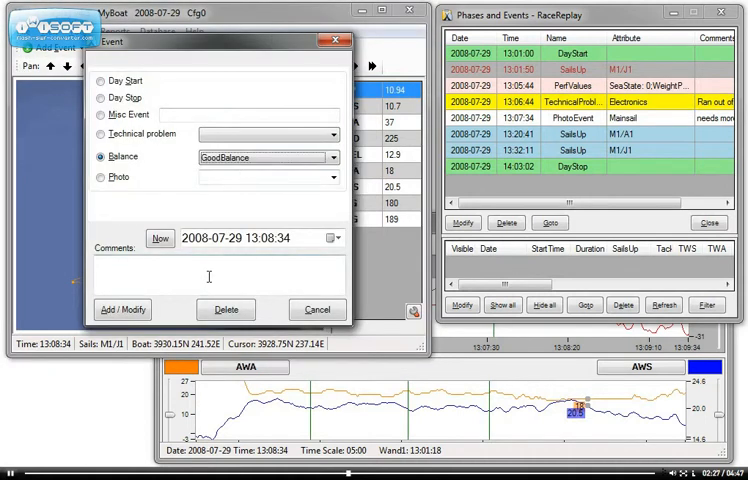
pyautogui.write('going fast')
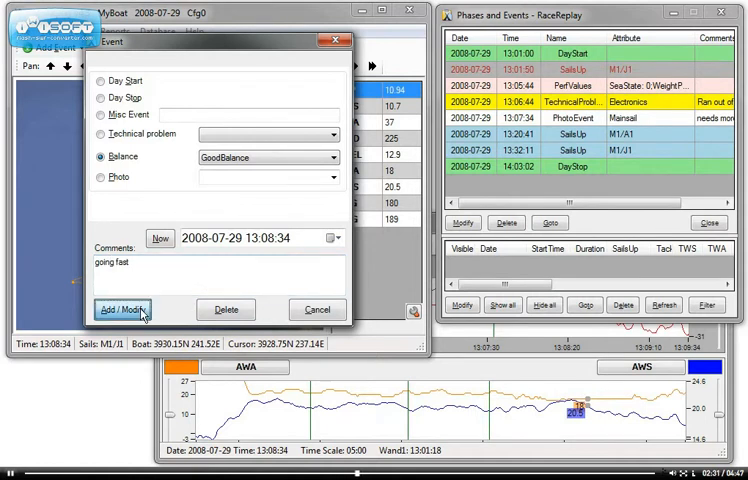
pyautogui.click(117, 309)
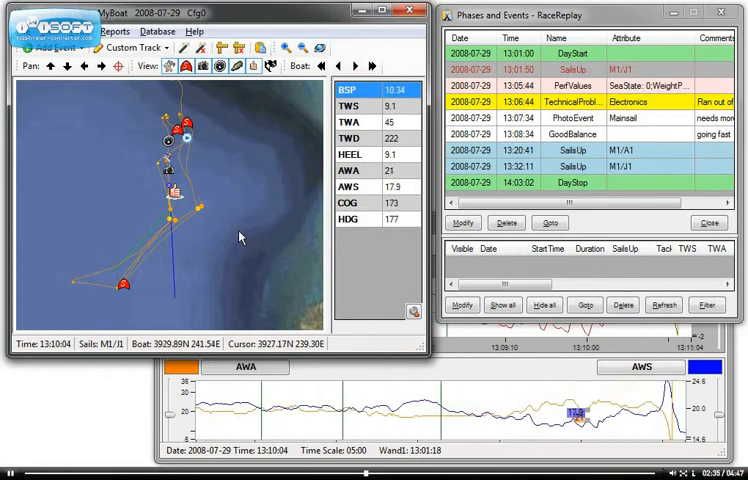
pyautogui.moveTo(143, 163)
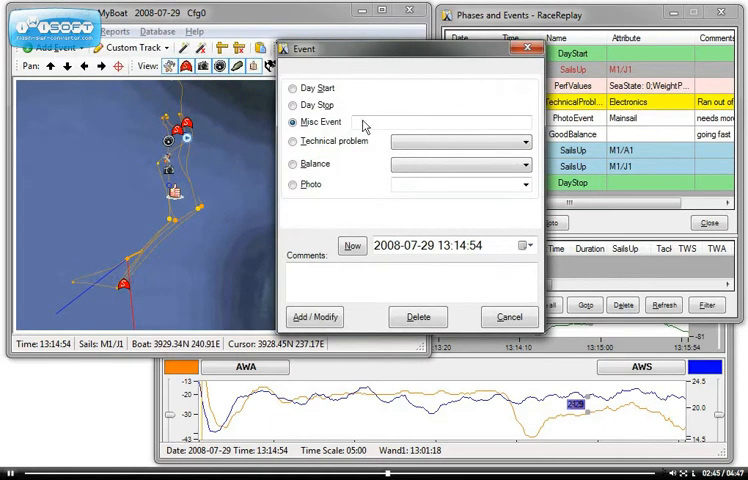
# Add a MiscEvent at 13:14:54 described as 'overlayed top mark'.
pyautogui.click(445, 121)
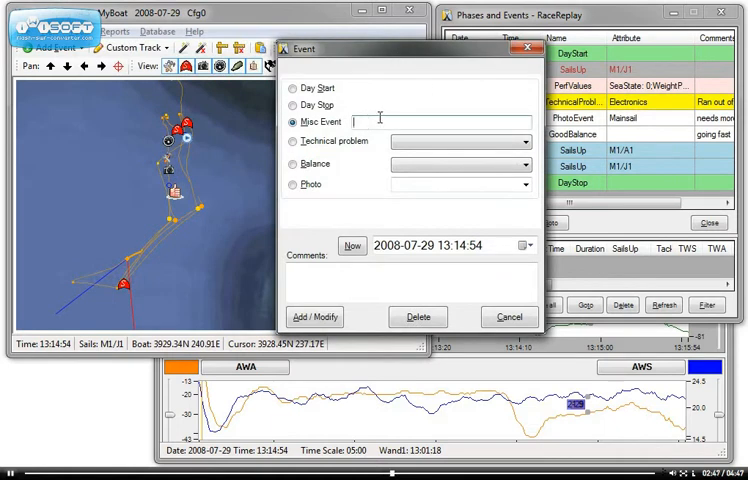
pyautogui.write('overlayed t')
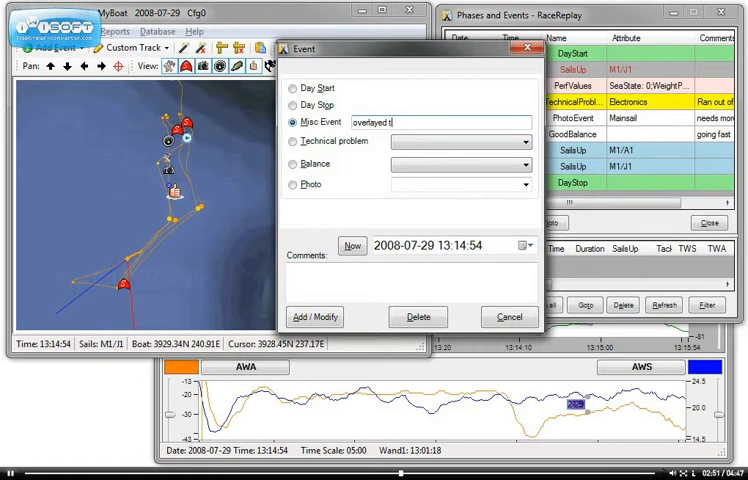
pyautogui.write('op mark')
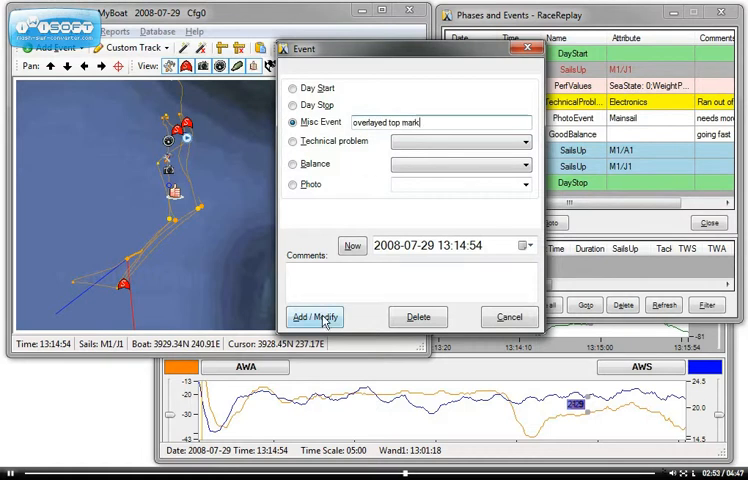
pyautogui.click(315, 317)
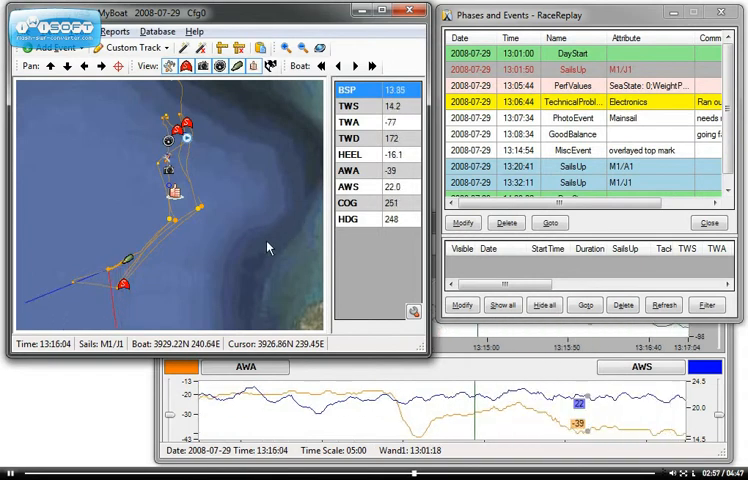
pyautogui.moveTo(81, 88)
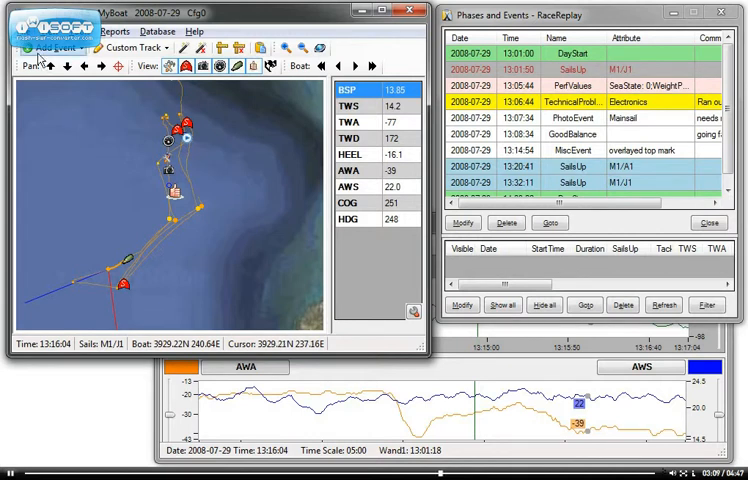
# Save the events as MyBoat_080729.ev.xml in Demo and dismiss the Done message.
pyautogui.click(20, 31)
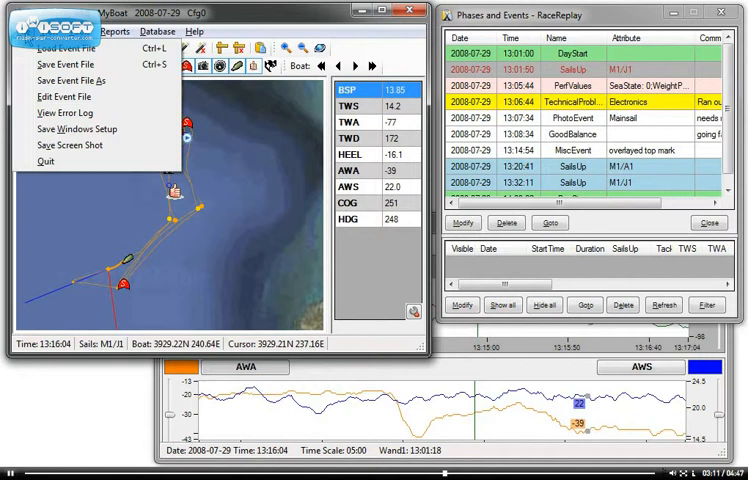
pyautogui.click(66, 64)
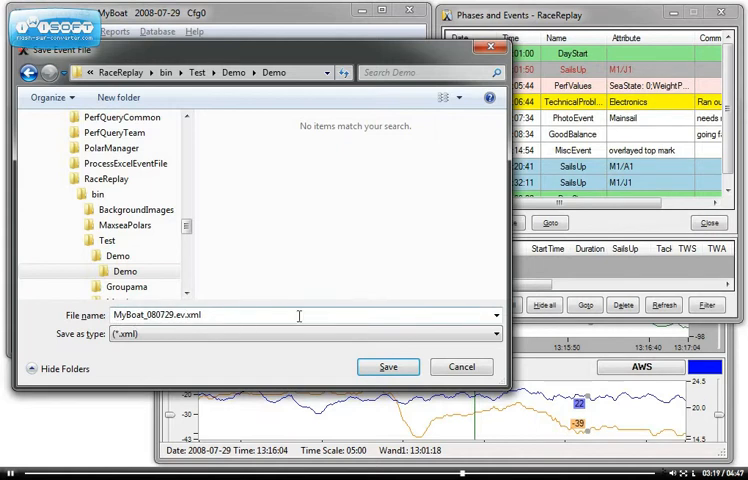
pyautogui.click(388, 366)
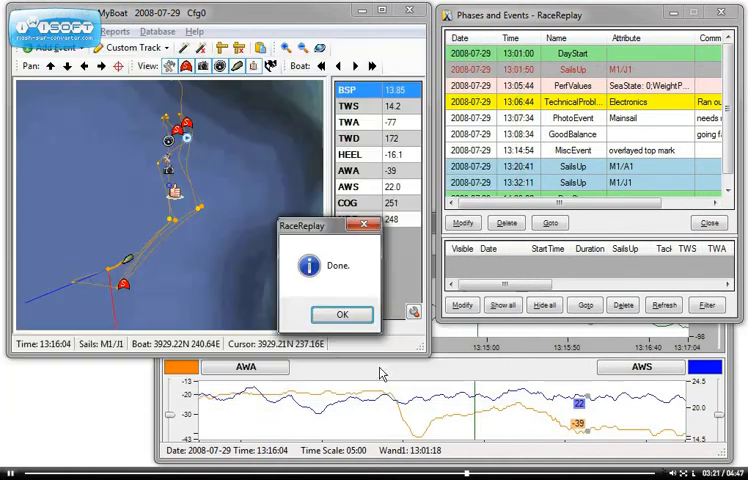
pyautogui.click(341, 314)
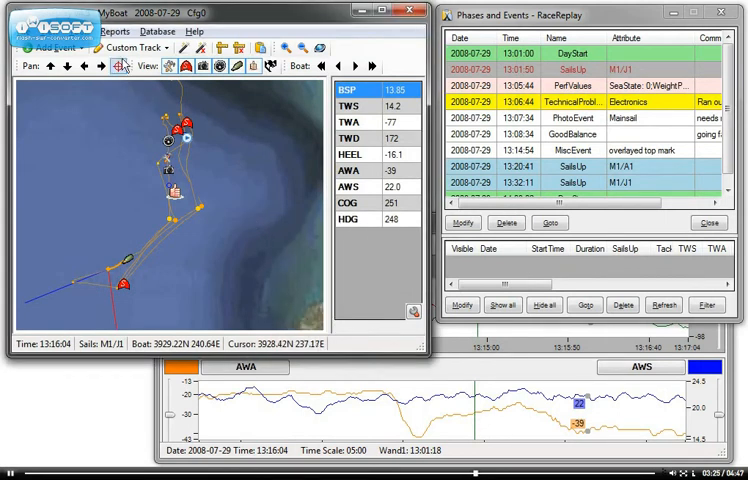
pyautogui.moveTo(118, 63)
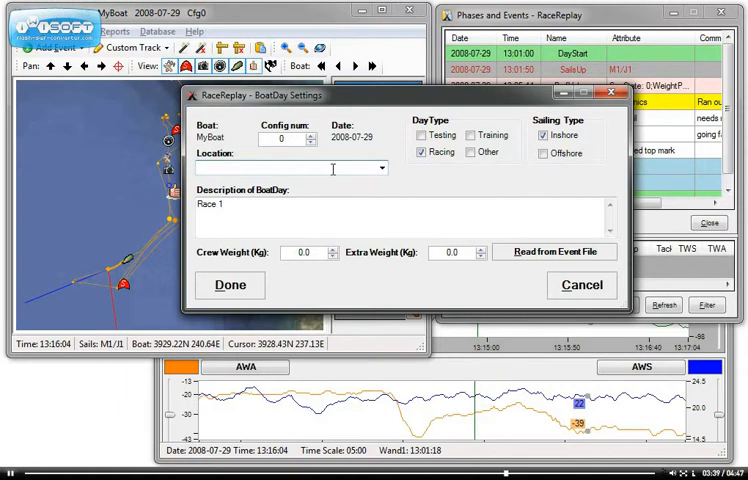
# Set the boat day location to Palma and close the settings with Done.
pyautogui.write('Palma')
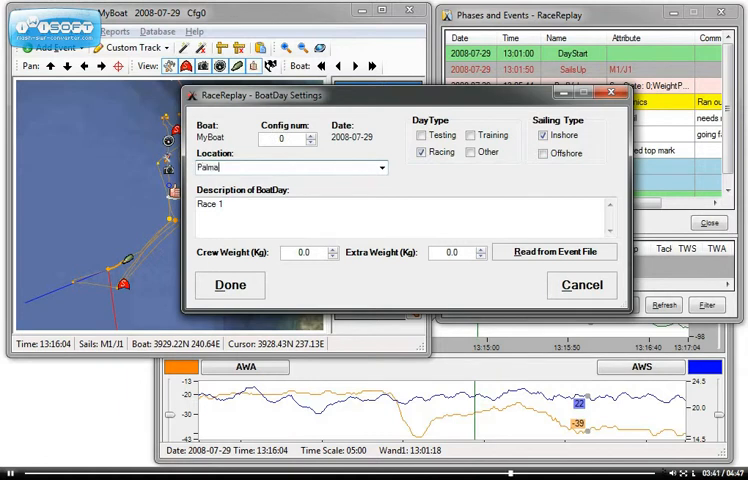
pyautogui.click(420, 152)
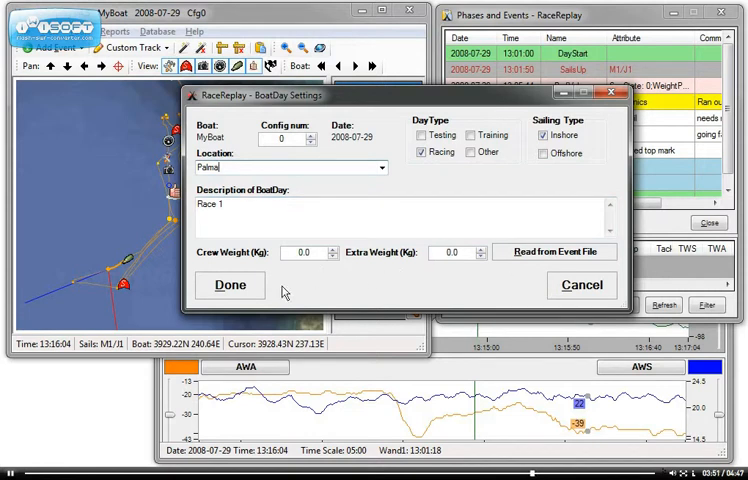
pyautogui.click(230, 285)
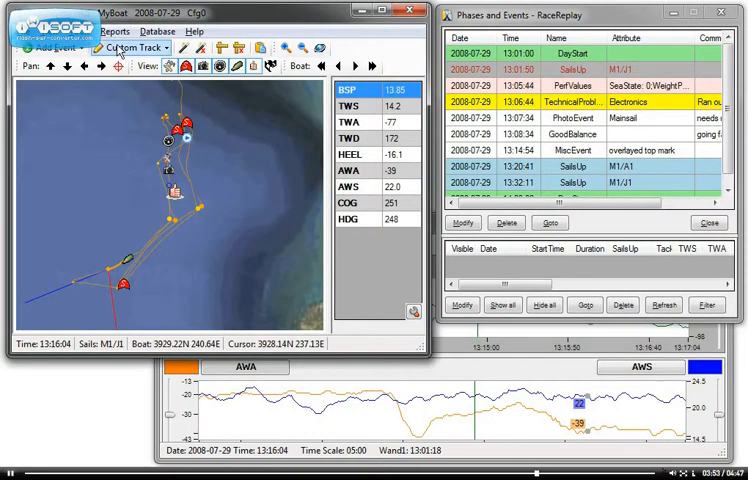
# Enter day goal 'Win Race 1' and day comment 'WE came second' in the daily comments.
pyautogui.click(52, 47)
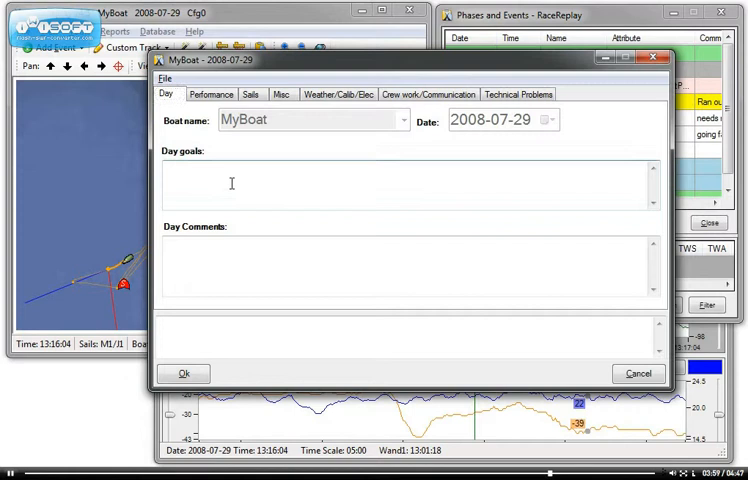
pyautogui.write('Win')
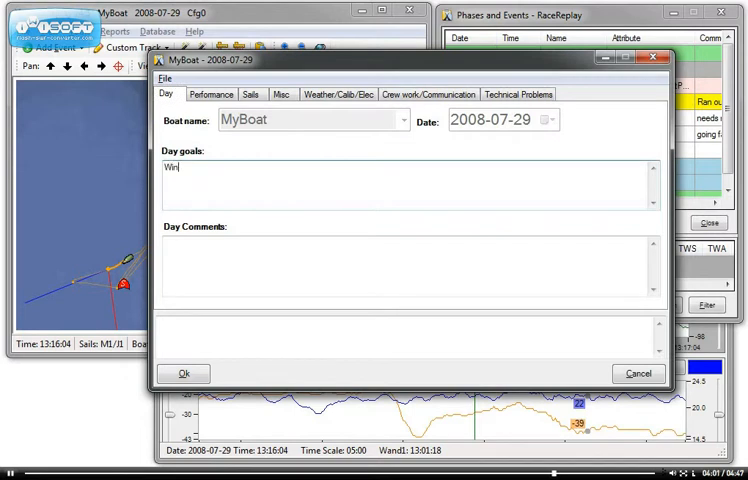
pyautogui.write('Race 1')
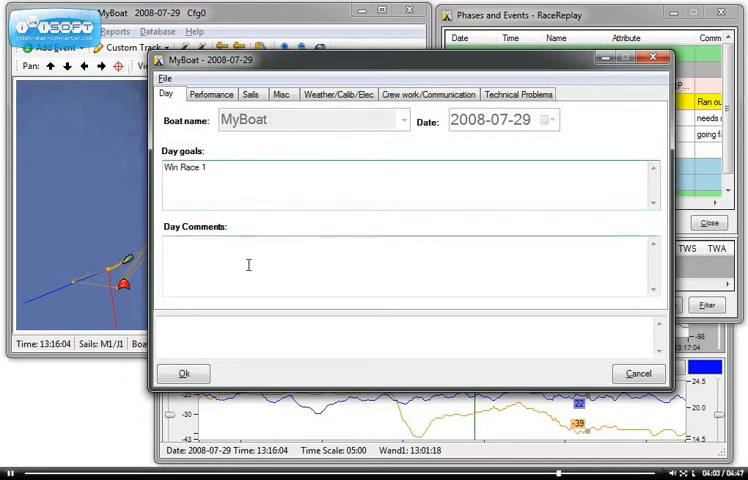
pyautogui.write('WE')
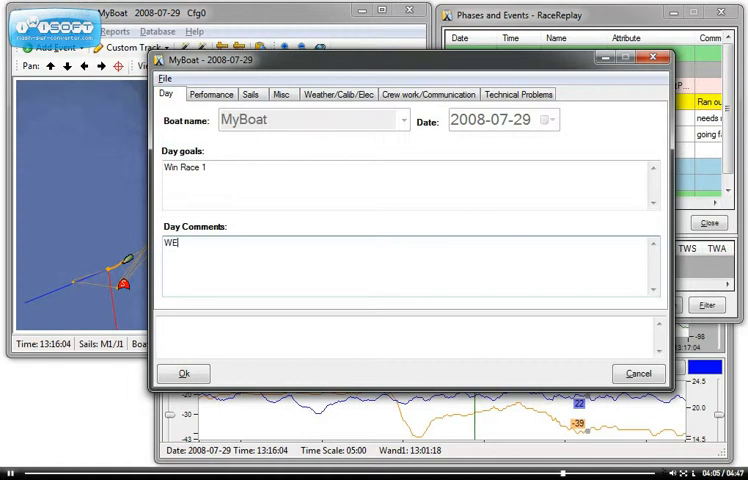
pyautogui.write('came second')
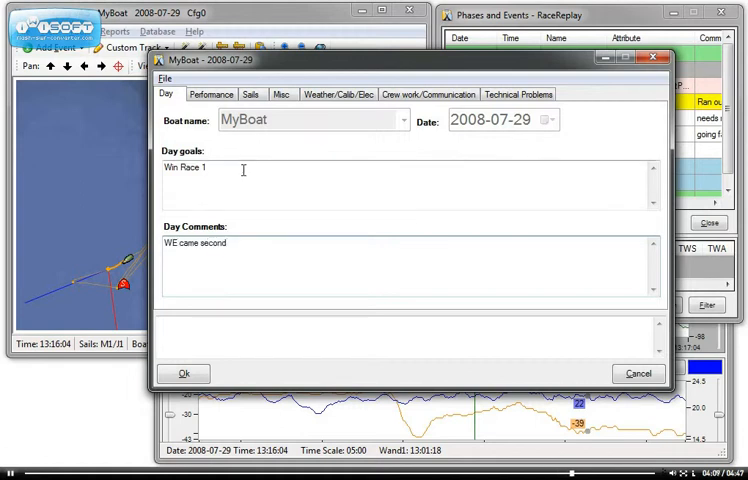
pyautogui.click(210, 93)
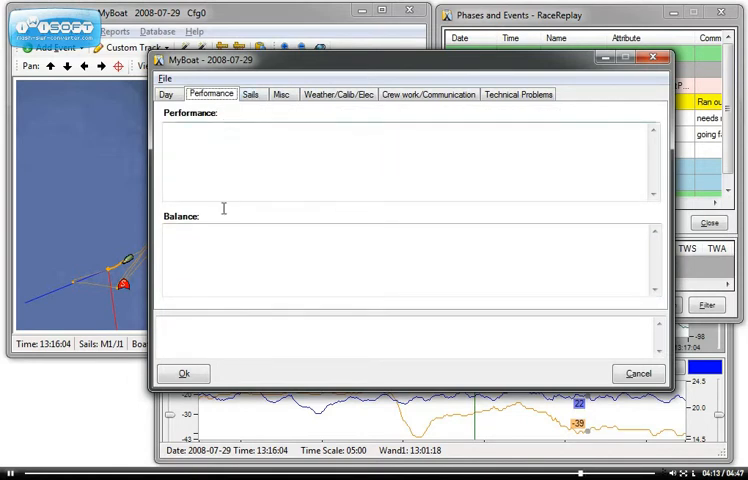
# Page through the Sails, Rig/appendages, Weather/Calib/Elec and Crew work/Communication comment tabs without adding notes.
pyautogui.click(251, 93)
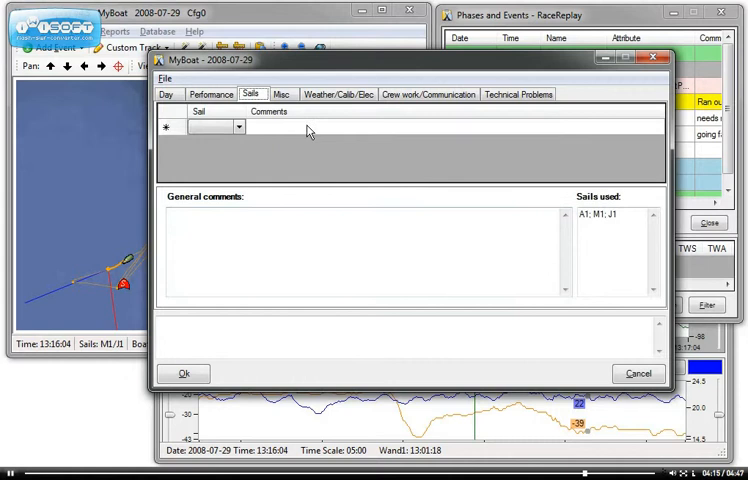
pyautogui.click(283, 93)
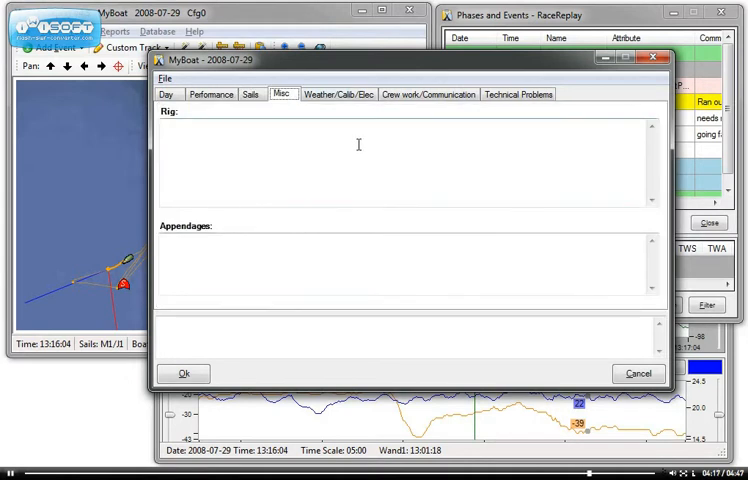
pyautogui.click(338, 93)
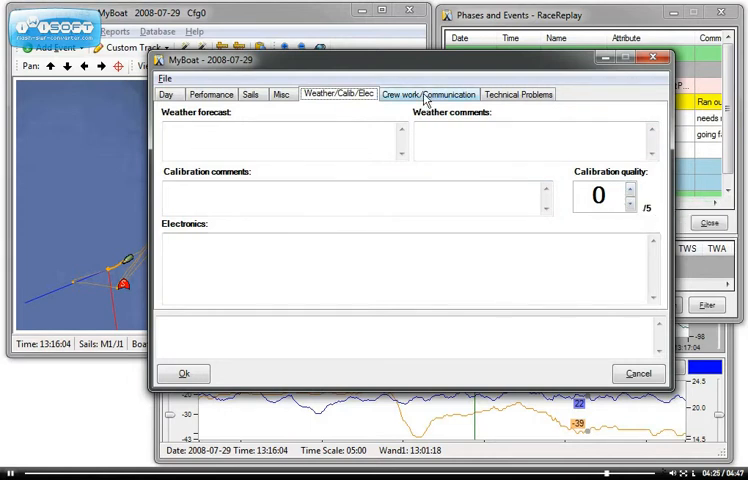
pyautogui.click(518, 93)
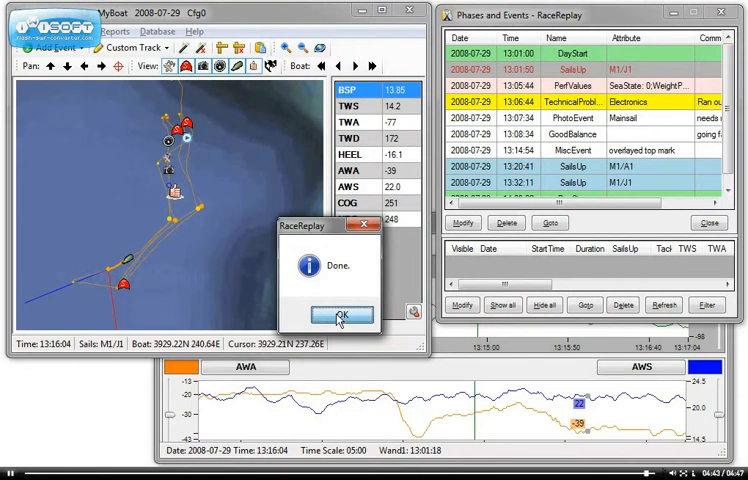
# Dismiss the 'Done.' confirmation that the daily comments were saved.
pyautogui.click(343, 315)
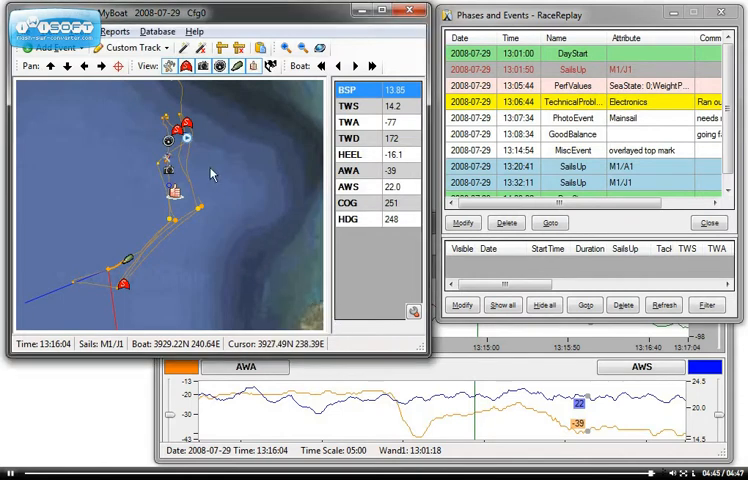